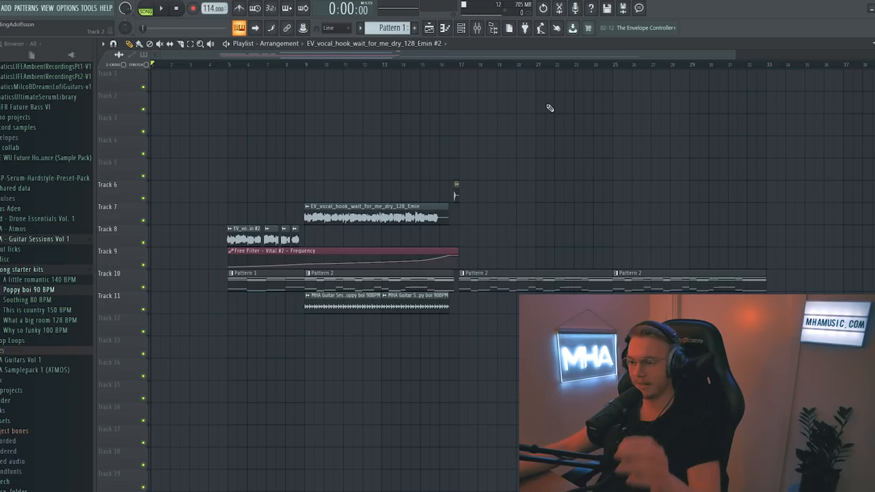
{"action": "mouse_move", "coordinate": [520, 94]}
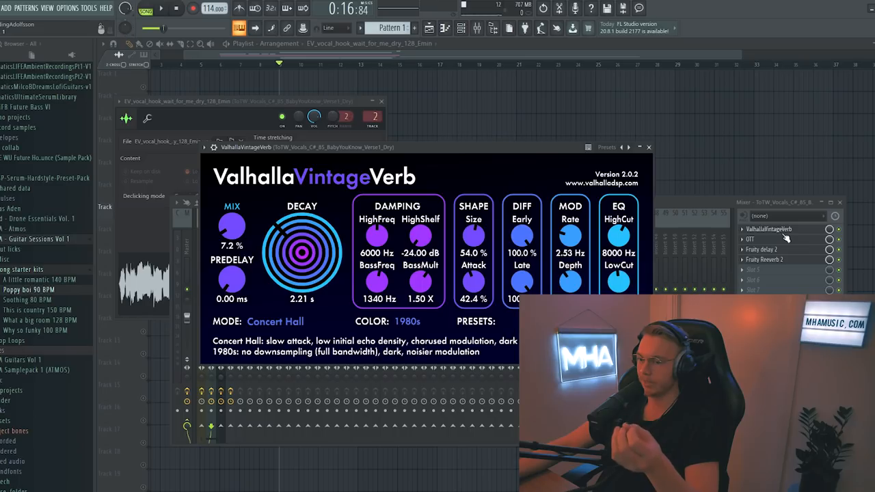
Adjust the Concert Hall, 1980s ValhallaVintageVerb on the vocal hook's mixer insert.
{"action": "left_click", "coordinate": [747, 238]}
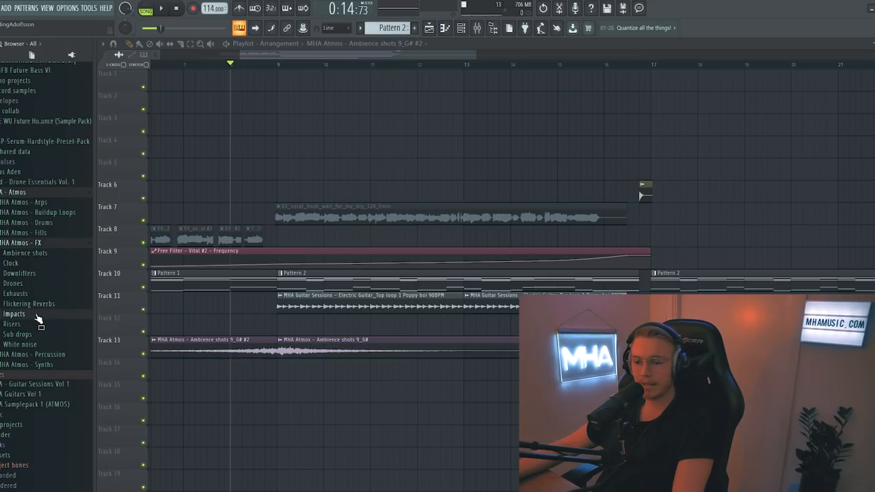
Open the MHA Atmos impact effects folder and audition the exhaust sounds.
{"action": "left_click", "coordinate": [16, 312]}
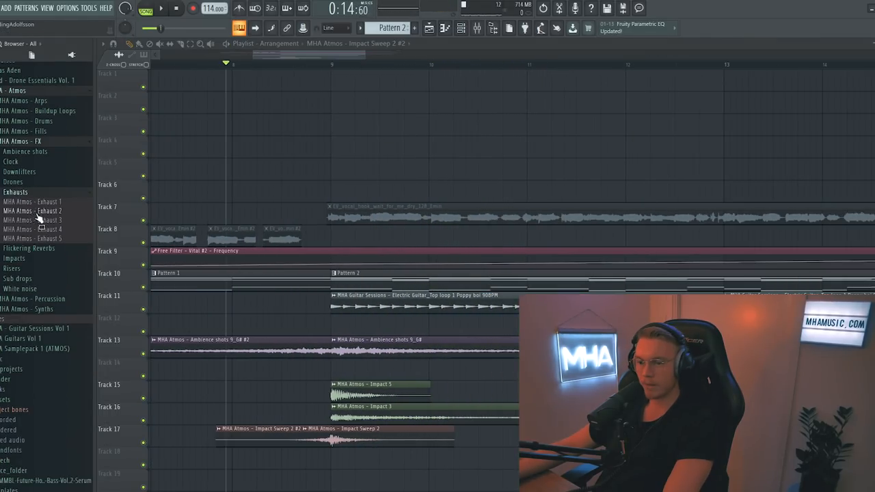
{"action": "left_click", "coordinate": [31, 228]}
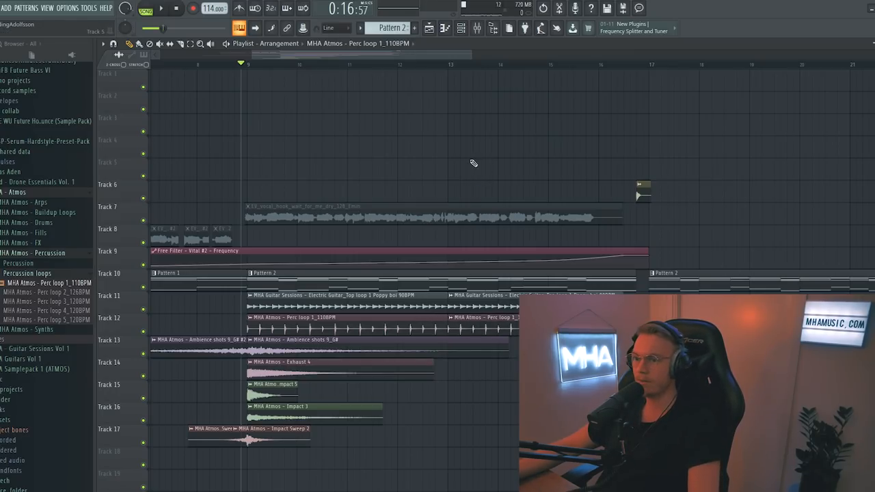
Open the Drop claps folder and browse its loops for Drop claps 3 and 2.
{"action": "left_click", "coordinate": [25, 242]}
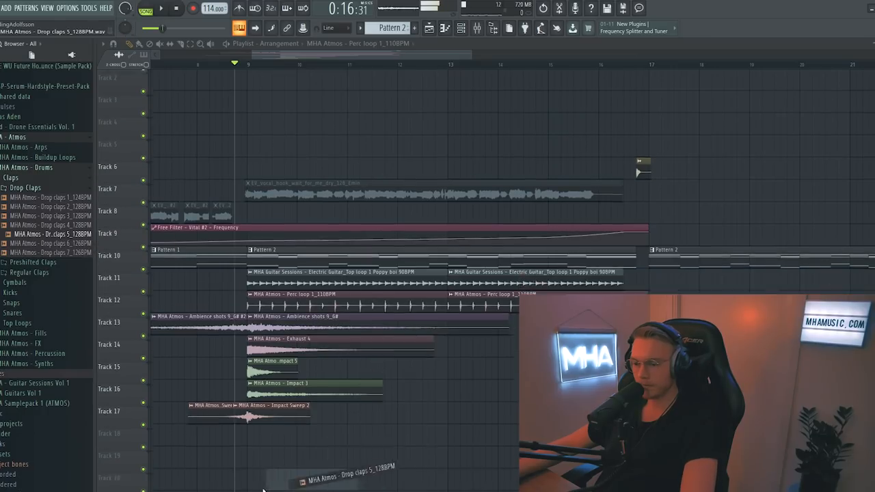
{"action": "scroll", "scroll_direction": "down", "scroll_amount": 3}
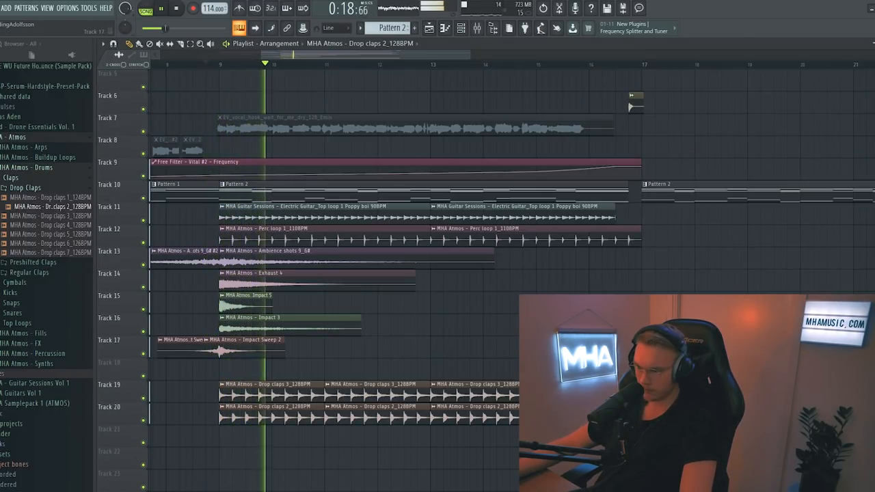
{"action": "scroll", "scroll_direction": "down", "scroll_amount": 3}
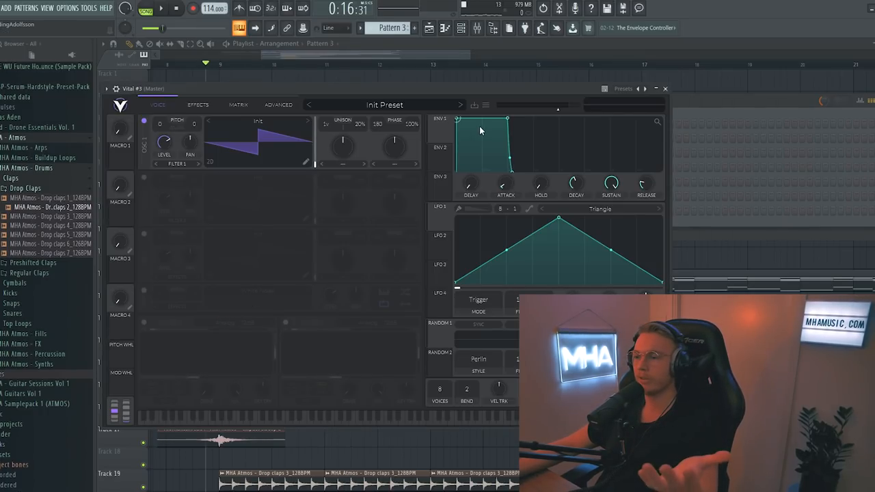
Open the new Vital synth's preset browser.
{"action": "left_click", "coordinate": [384, 104]}
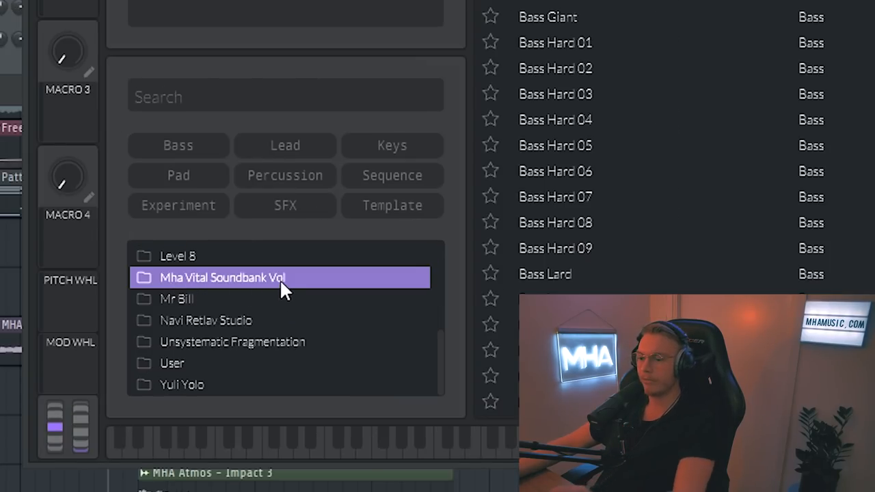
{"action": "mouse_move", "coordinate": [328, 298]}
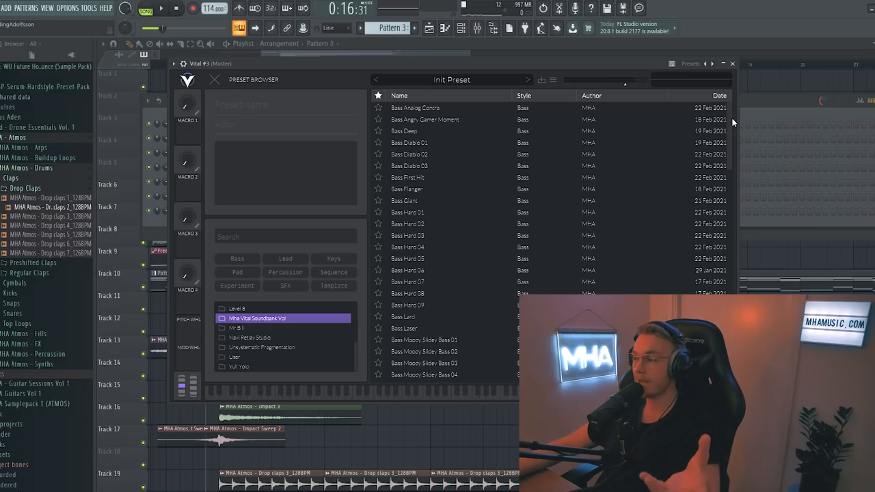
Audition the Bass Moody Slidey Bass presets, including 02 and 05, in Vital.
{"action": "scroll", "scroll_direction": "down", "scroll_amount": 3}
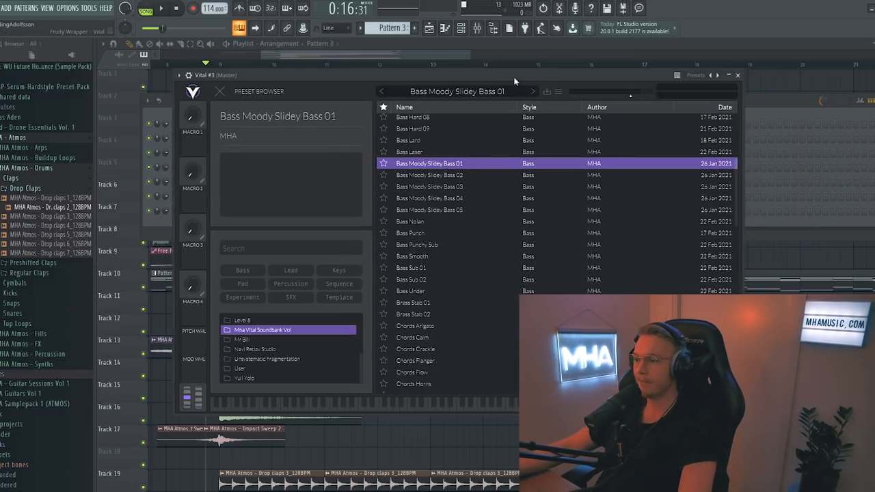
{"action": "left_click", "coordinate": [430, 177]}
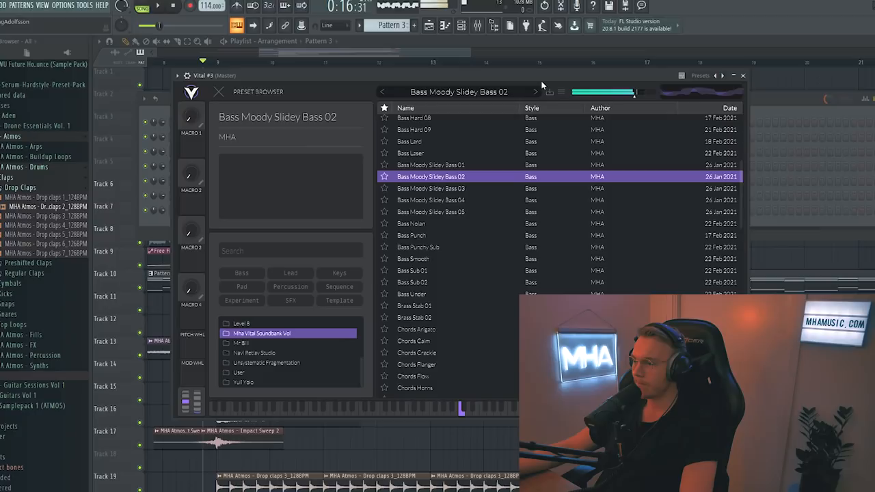
{"action": "left_click", "coordinate": [432, 192]}
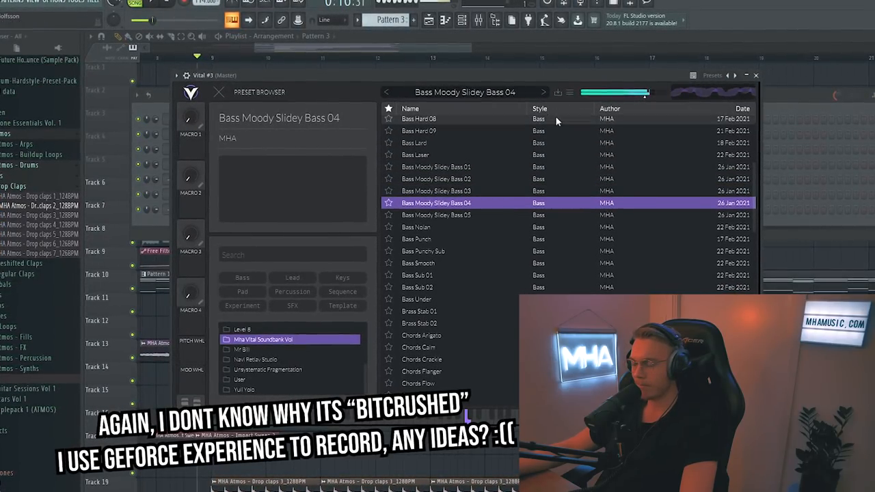
{"action": "left_click", "coordinate": [436, 215]}
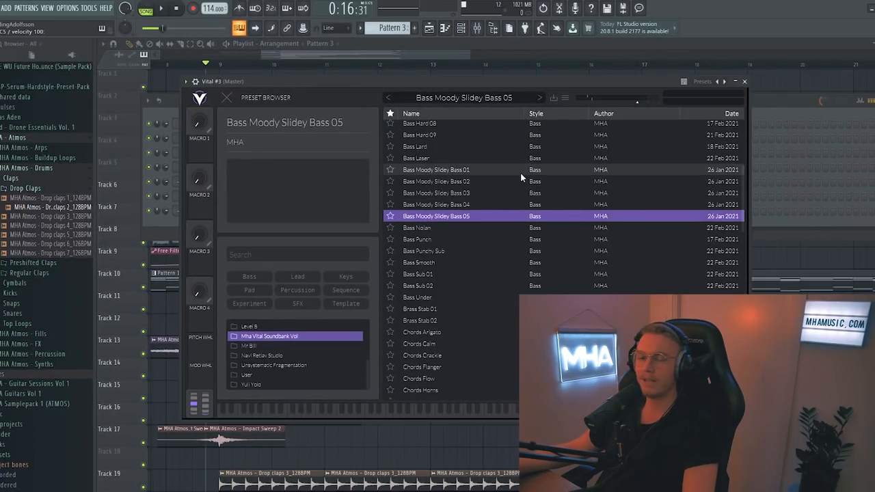
{"action": "left_click", "coordinate": [429, 192]}
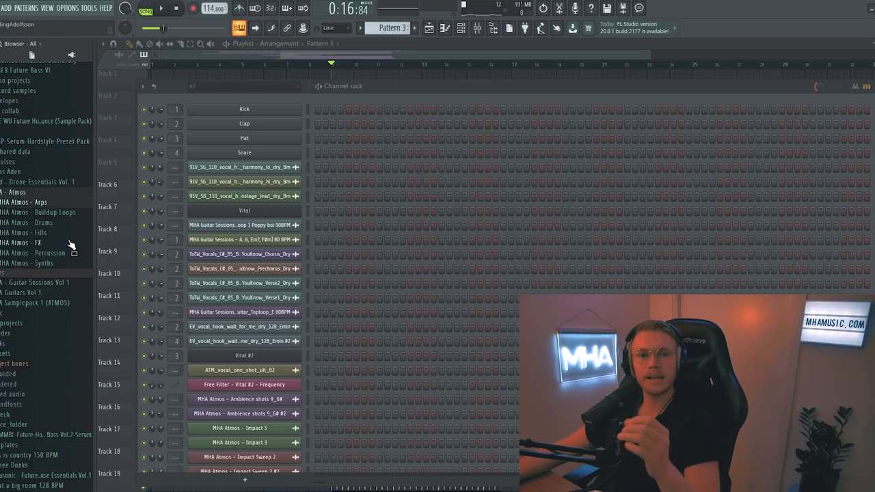
Browse MHA Atmos Drums > Snares > Big Snares to reach Big snare 2.
{"action": "left_click", "coordinate": [27, 222]}
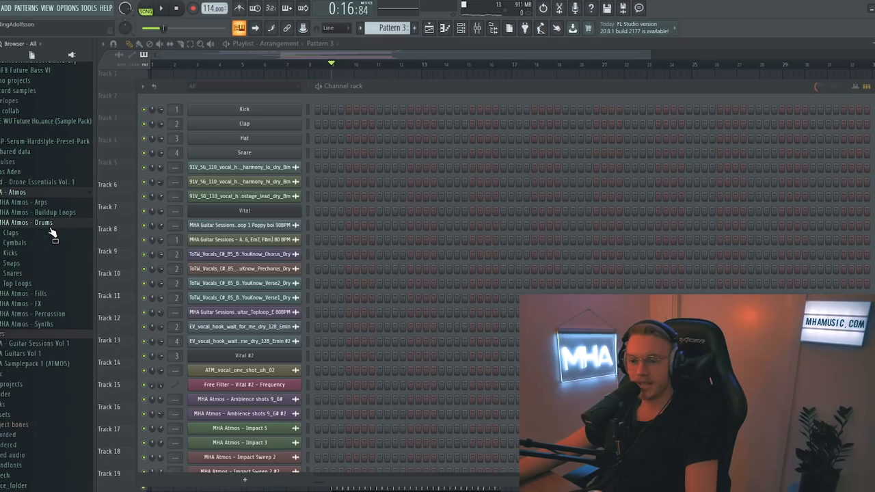
{"action": "left_click", "coordinate": [12, 274]}
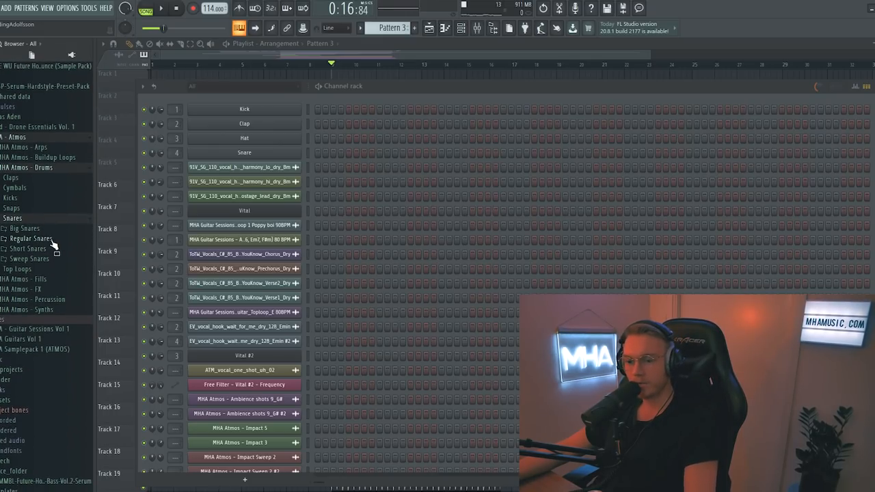
{"action": "left_click", "coordinate": [24, 228]}
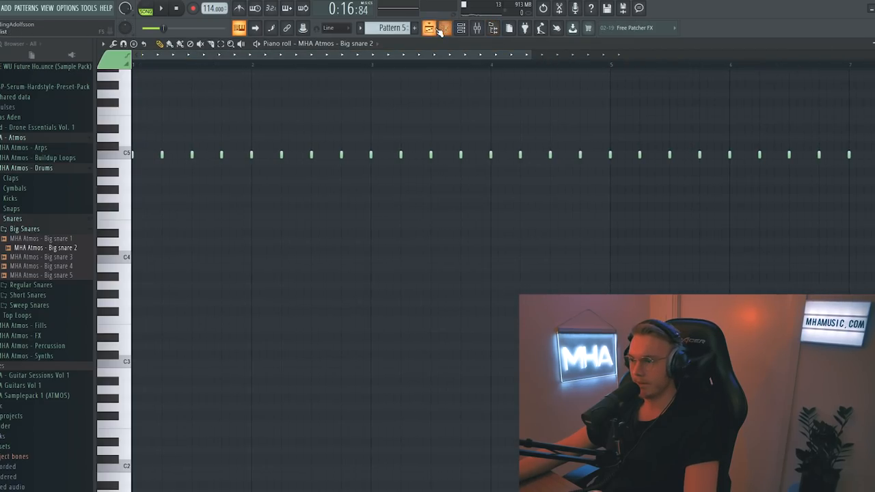
{"action": "left_click", "coordinate": [444, 28]}
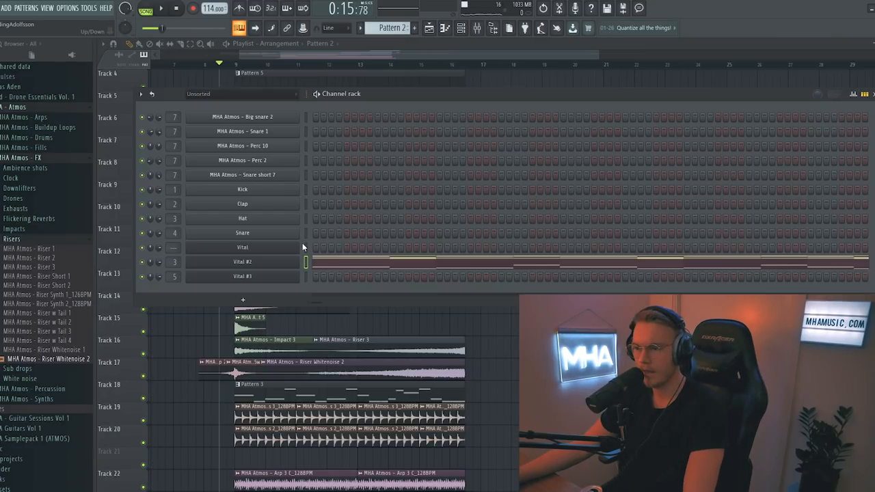
Add Vital #4 with the Chords Flanger preset and give it its own mixer track.
{"action": "left_click", "coordinate": [412, 27]}
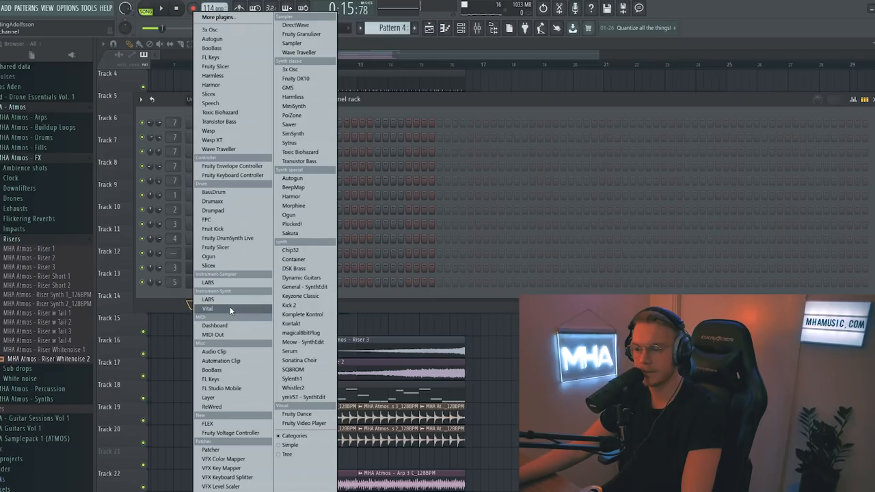
{"action": "left_click", "coordinate": [208, 309]}
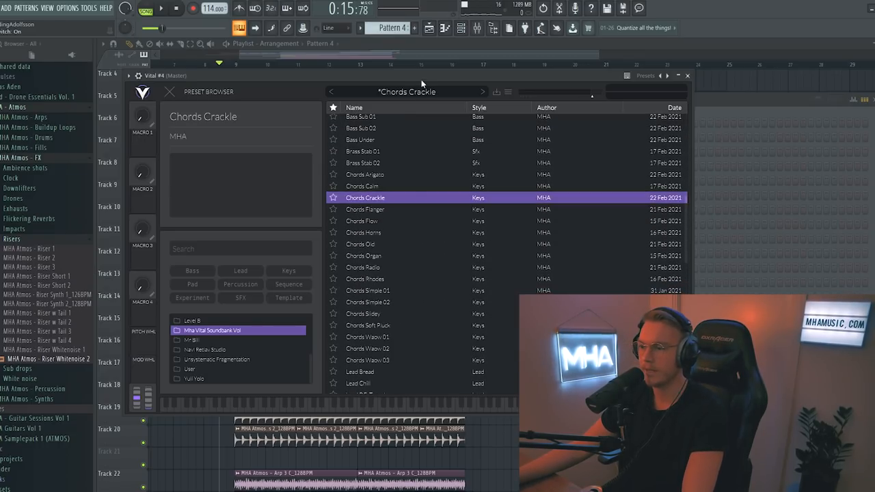
{"action": "left_click", "coordinate": [385, 209]}
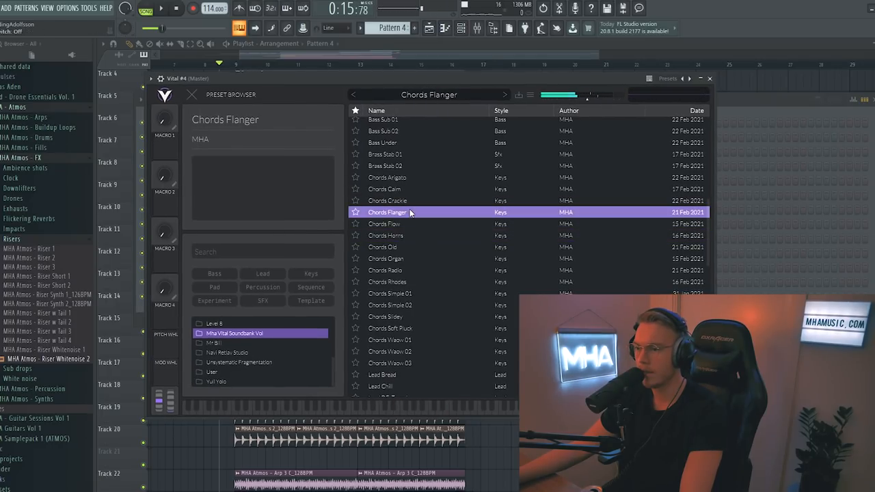
{"action": "right_click", "coordinate": [242, 296]}
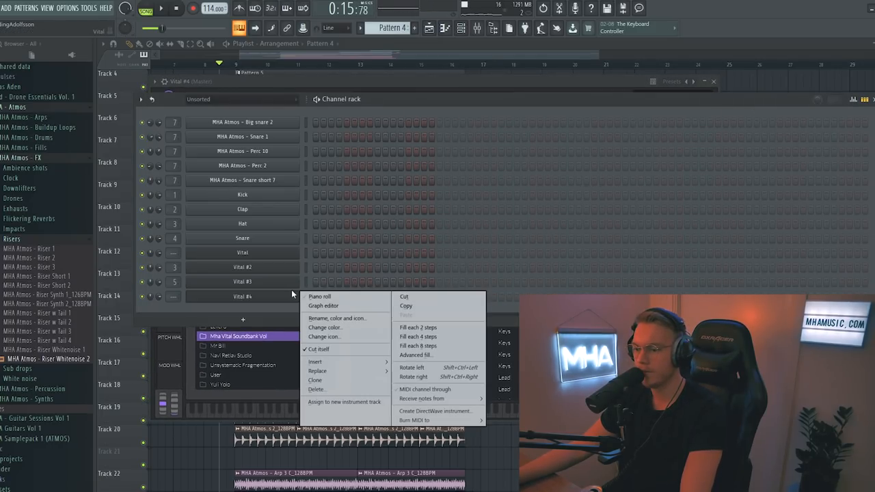
{"action": "left_click", "coordinate": [318, 296]}
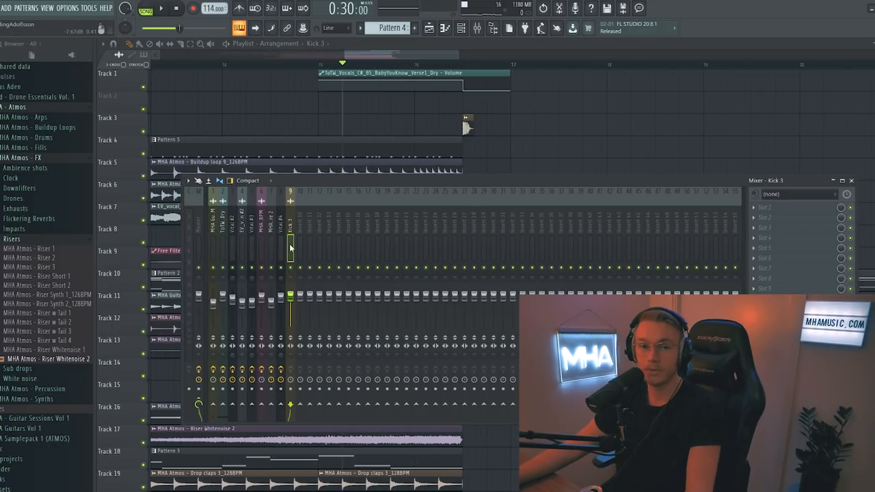
Select the Kick 3 mixer insert, then a channel in the channel rack.
{"action": "left_click", "coordinate": [765, 207]}
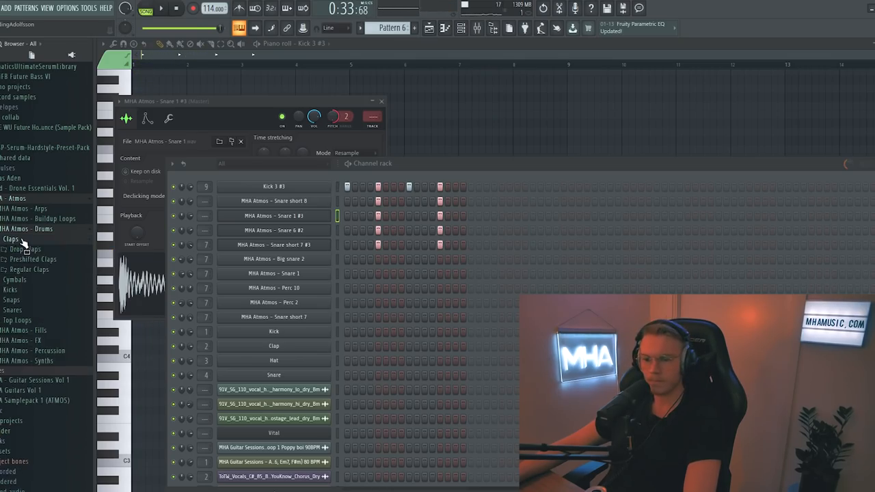
{"action": "left_click", "coordinate": [24, 258]}
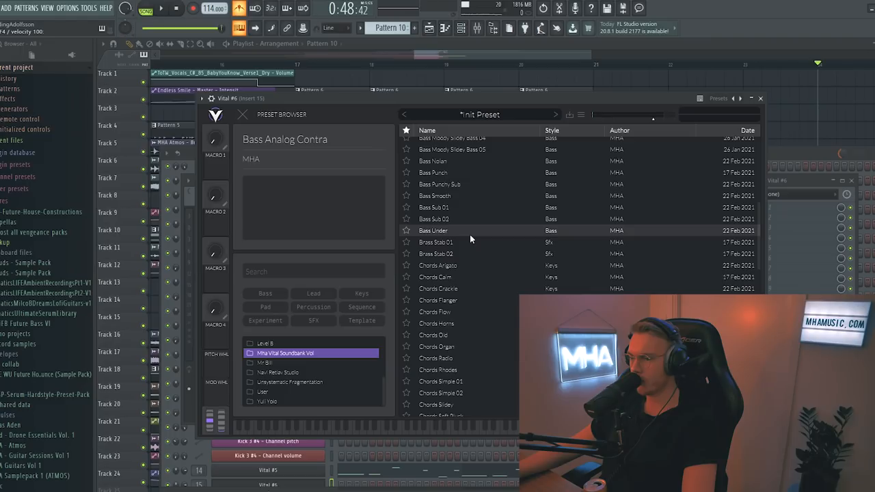
Load the Bass Analog Contra preset into Vital #5 from the MHA soundbank.
{"action": "left_click", "coordinate": [439, 206]}
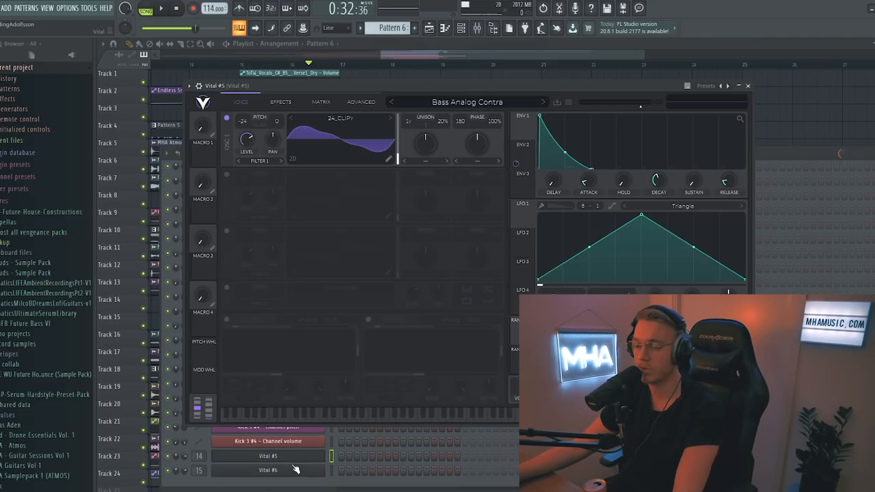
Open the Vital #6 channel to layer it with the Vital #5 bass.
{"action": "left_click", "coordinate": [275, 472]}
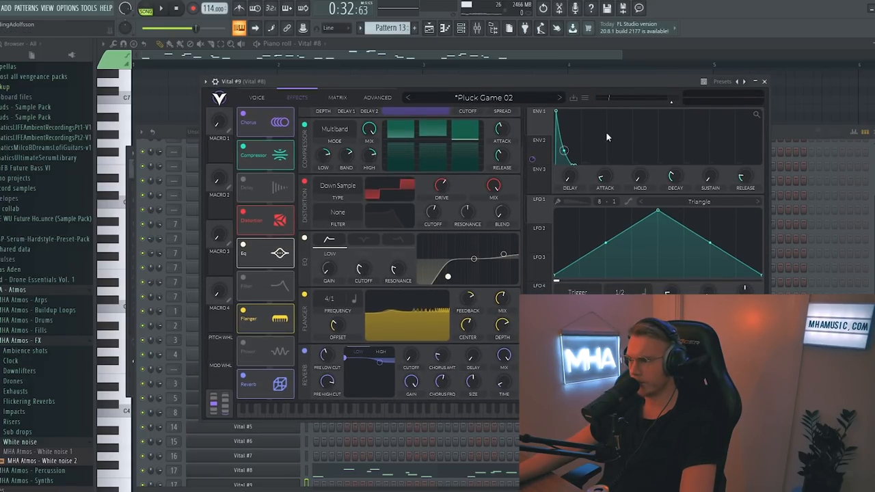
Add a fresh Vital #12 instance on its own insert, still on the init preset.
{"action": "left_click", "coordinate": [337, 97]}
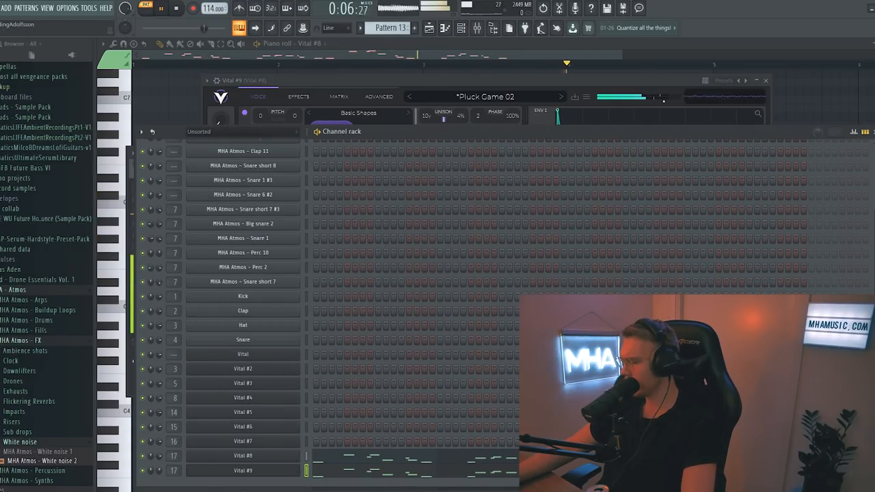
{"action": "right_click", "coordinate": [243, 469]}
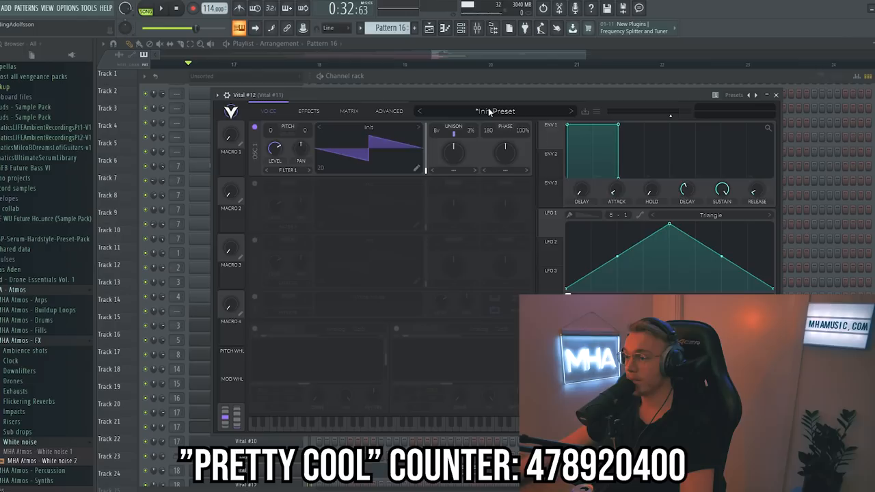
Load the Chords Waow 03 preset into Vital #12 and show the Playlist with Pattern 16 chords.
{"action": "left_click", "coordinate": [495, 111]}
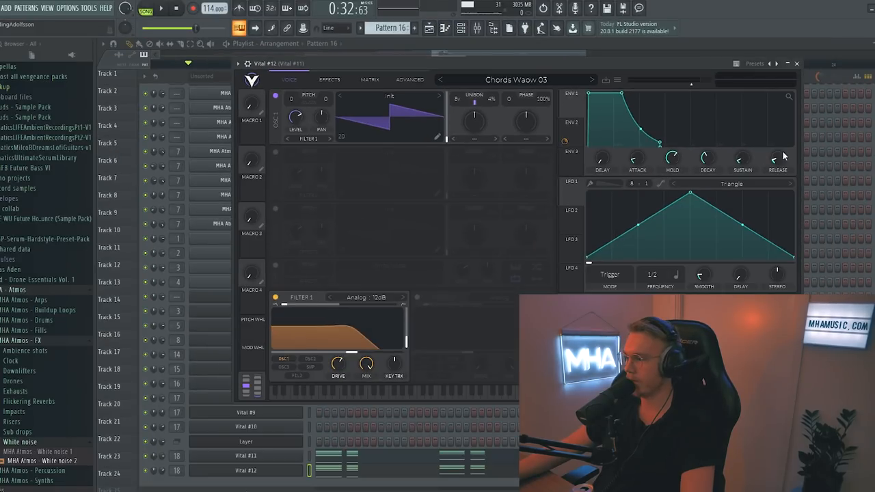
{"action": "left_click", "coordinate": [329, 79]}
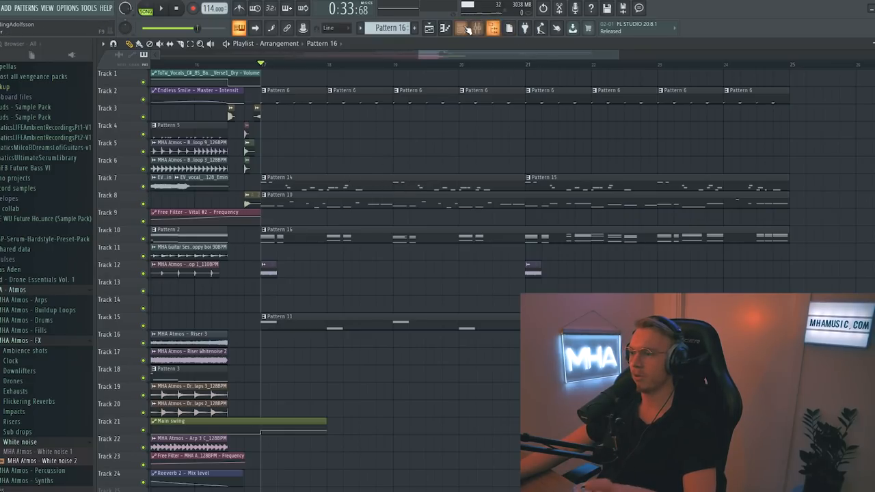
Open the Channel Rack to add Vital #13 with Low High Fold and 09_FEEDB oscillators.
{"action": "left_click", "coordinate": [473, 28]}
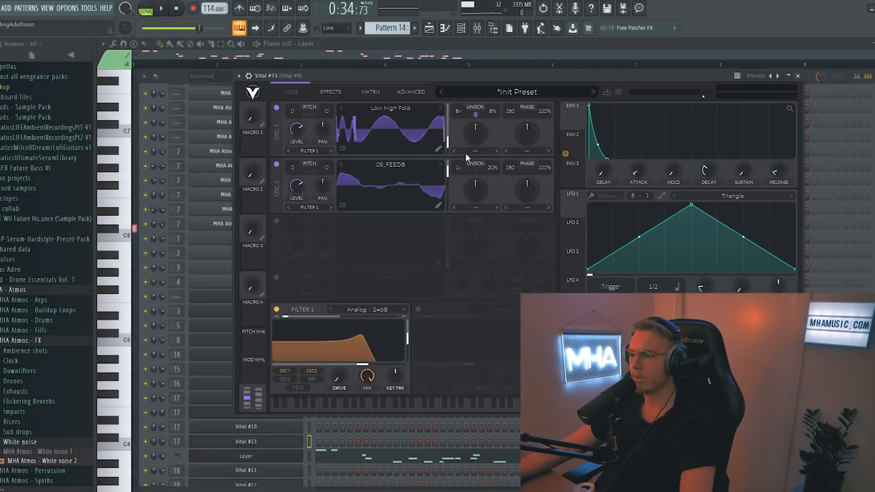
Load Pluck Random (Literally) into Vital #13, close it, and return to the Playlist.
{"action": "left_click", "coordinate": [515, 92]}
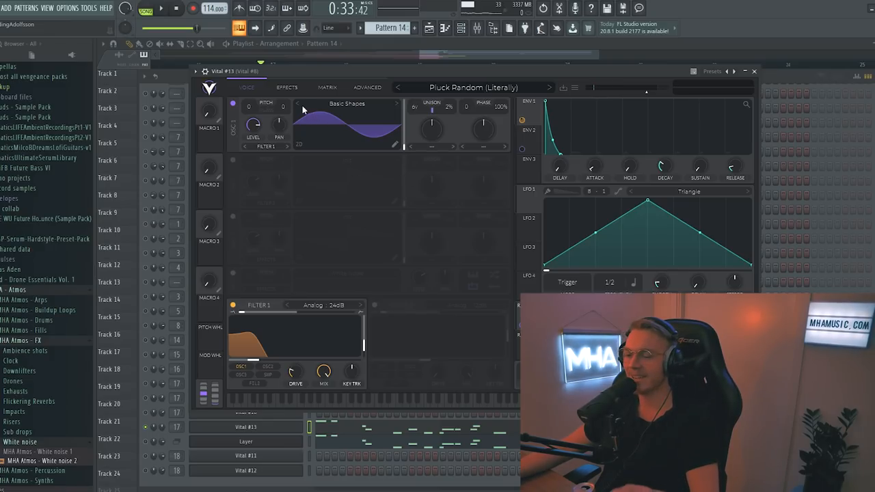
{"action": "left_click", "coordinate": [292, 87]}
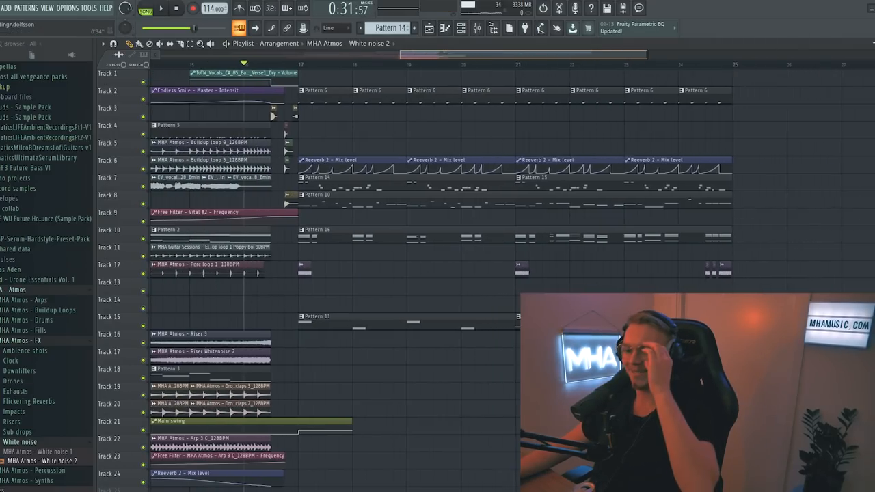
Place Electric Guitar Top loop 1 Poppy boi 90BPM clips on Track 13 across the drop.
{"action": "scroll", "scroll_direction": "down", "scroll_amount": 3}
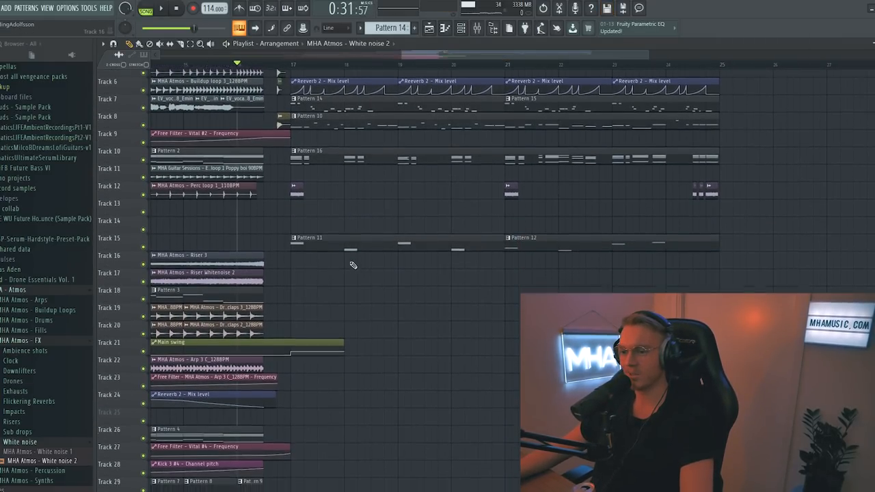
{"action": "scroll", "scroll_direction": "down", "scroll_amount": 3}
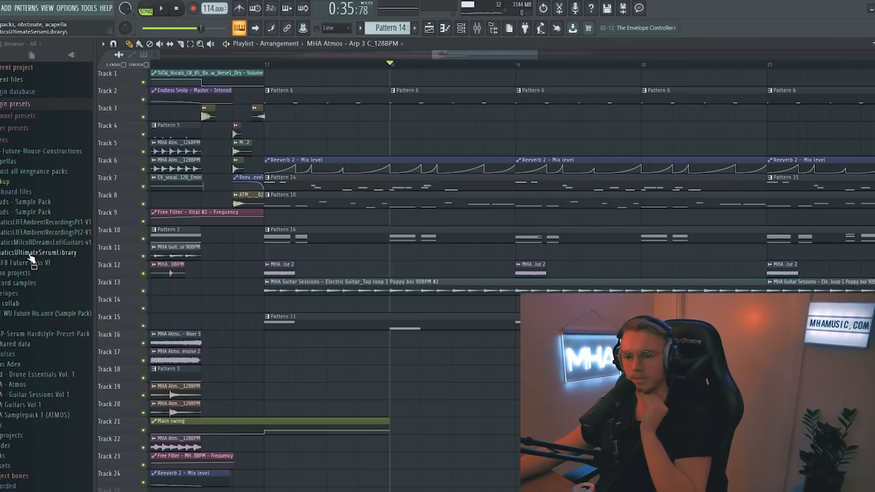
Place the Electric Guitar Cut lick D clip on Track 4 and trim its length.
{"action": "scroll", "scroll_direction": "down", "scroll_amount": 3}
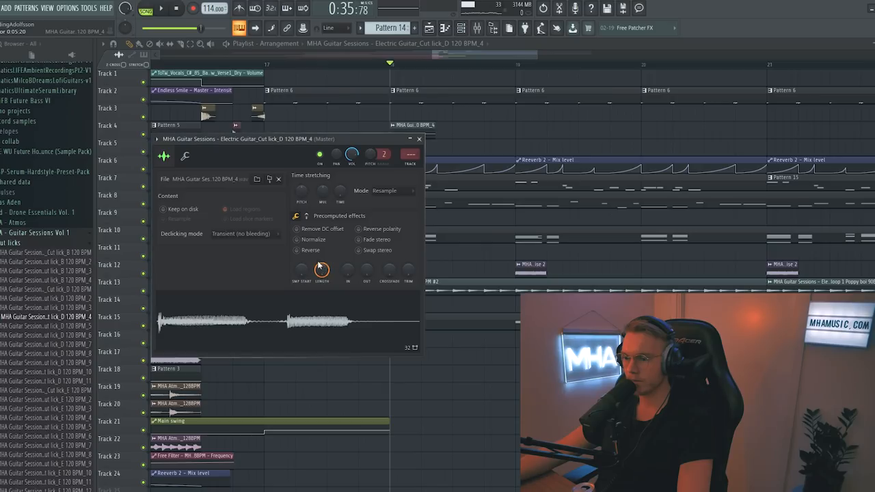
{"action": "left_click", "coordinate": [298, 239]}
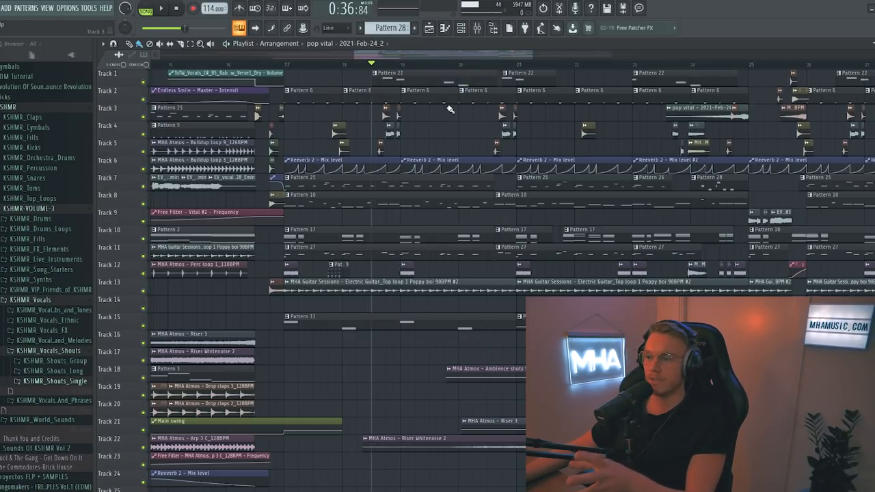
Extend the arrangement to bar 33 with Drone 7 on Track 25 and Pattern 23 on Track 26.
{"action": "scroll", "scroll_direction": "down", "scroll_amount": 3}
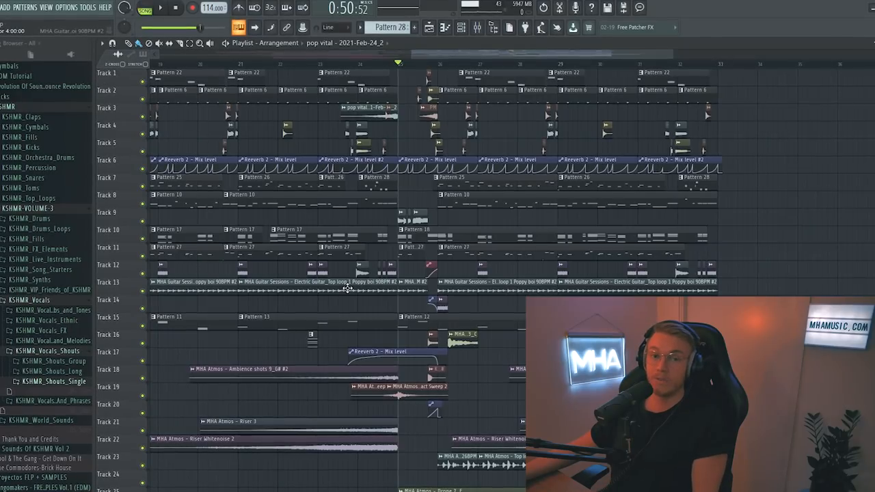
{"action": "scroll", "scroll_direction": "down", "scroll_amount": 3}
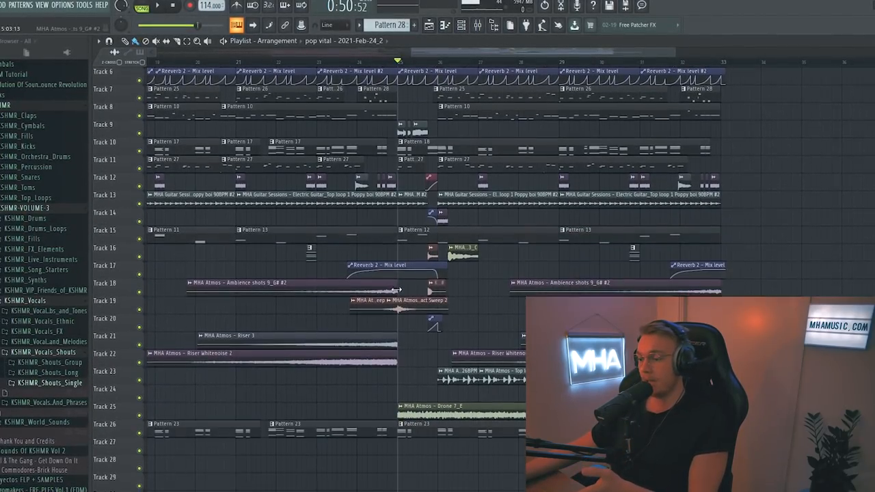